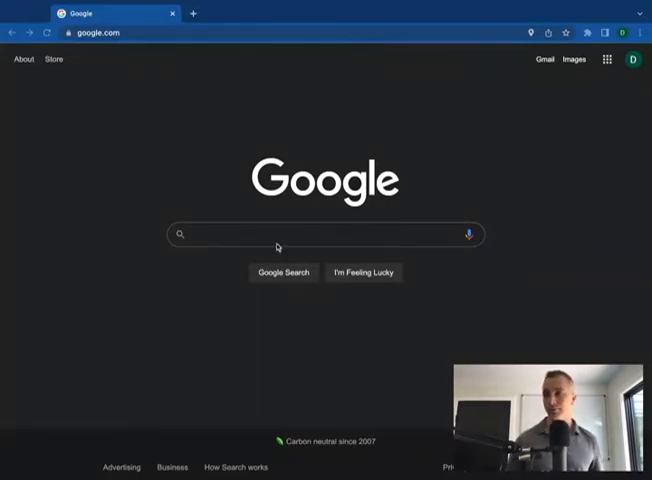
# Search for the Haversine sheet and open the distance_metrics spreadsheet
pyautogui.write('hav')
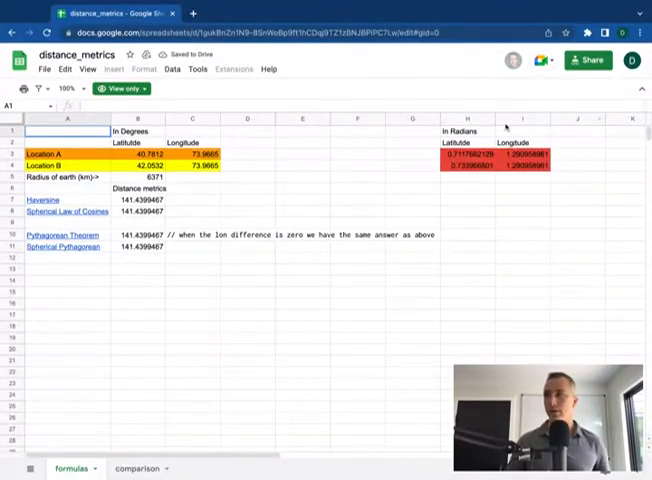
# Select H3 to reveal Location A's =B3*pi()/180 radian latitude formula
pyautogui.click(44, 70)
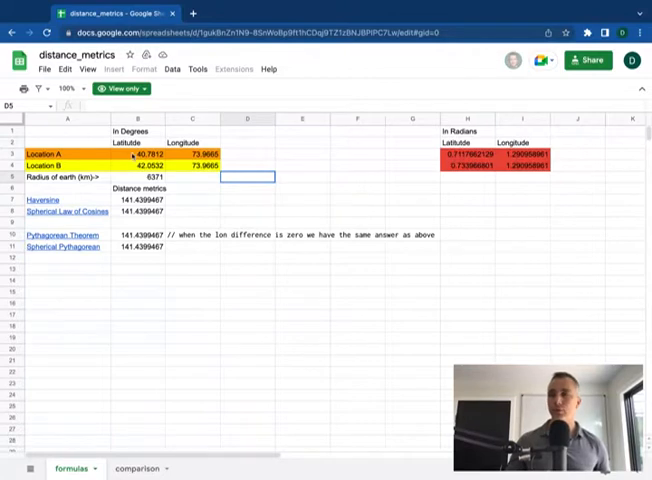
pyautogui.click(137, 164)
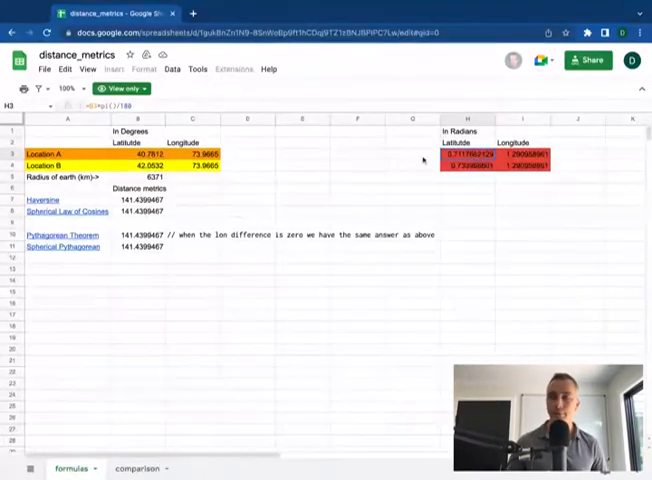
pyautogui.moveTo(42, 199)
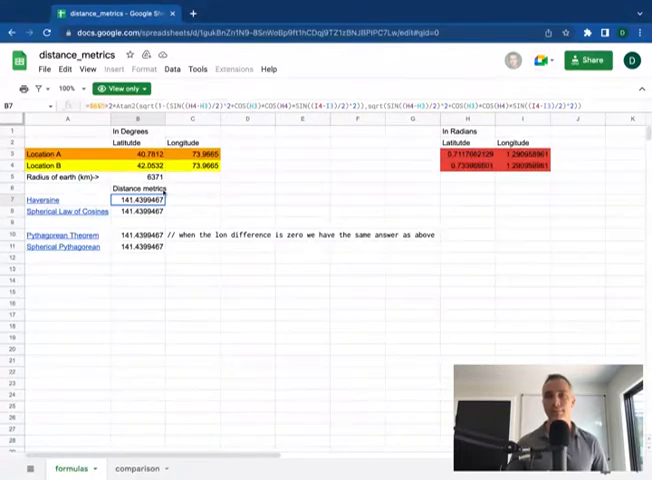
# Inspect the Spherical Law of Cosines formula and the zero longitude difference note
pyautogui.click(138, 211)
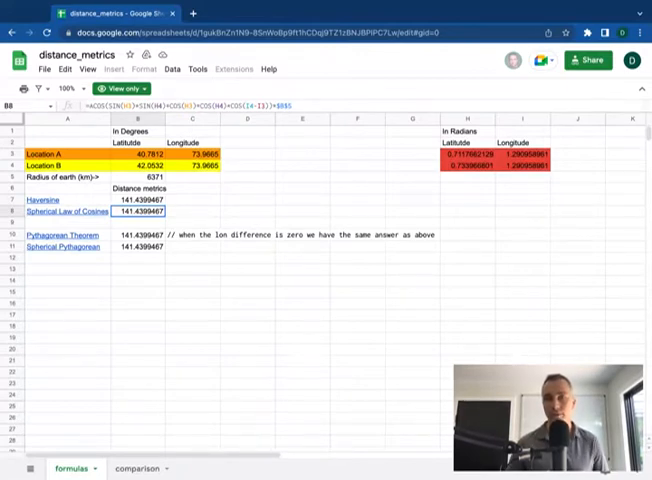
pyautogui.moveTo(166, 156)
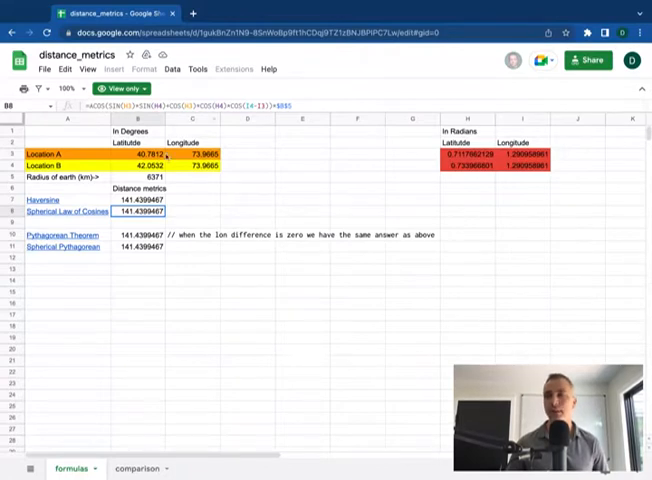
pyautogui.click(140, 234)
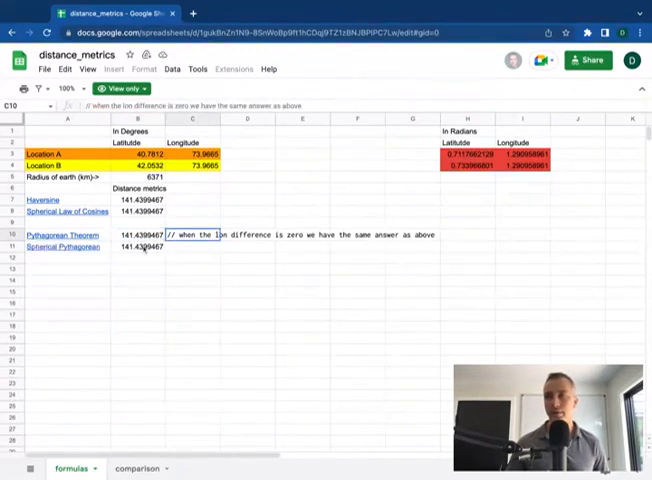
# View the Spherical Pythagorean formula in B11, then open the comparison sheet
pyautogui.click(138, 246)
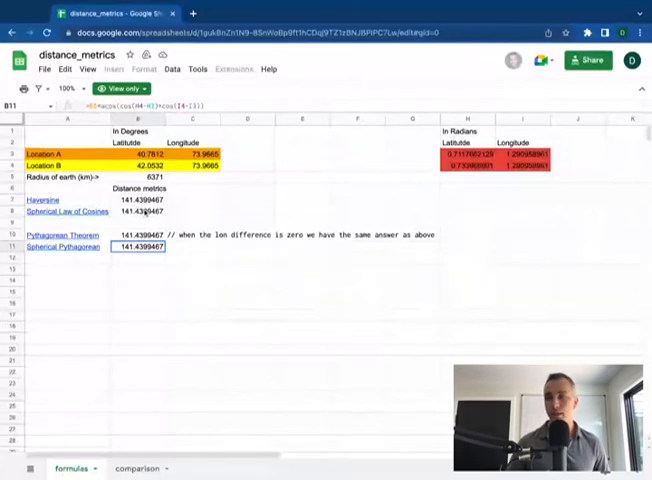
pyautogui.click(135, 467)
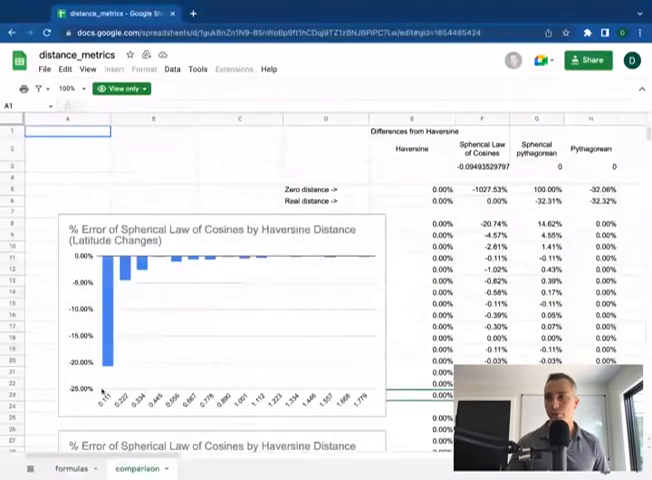